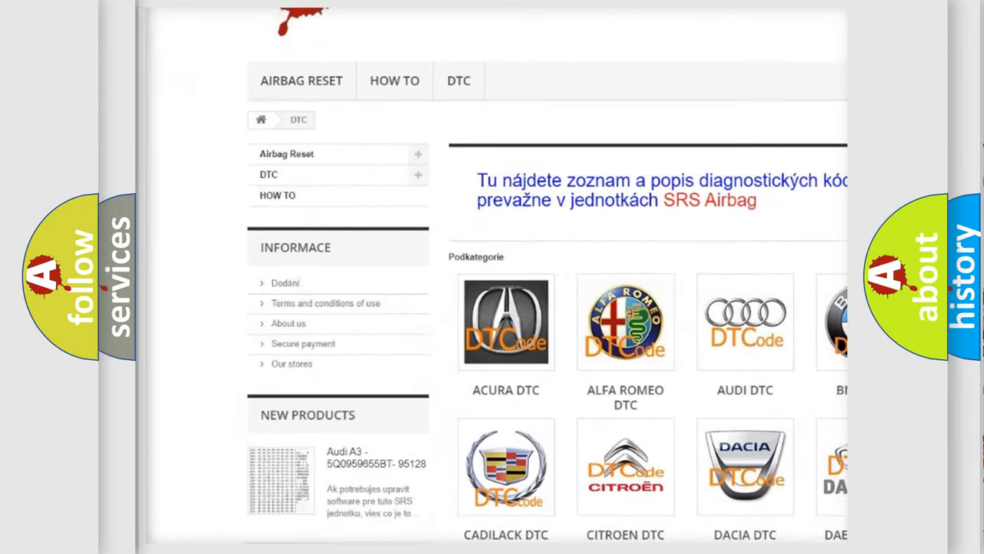
pyautogui.scroll(-3)
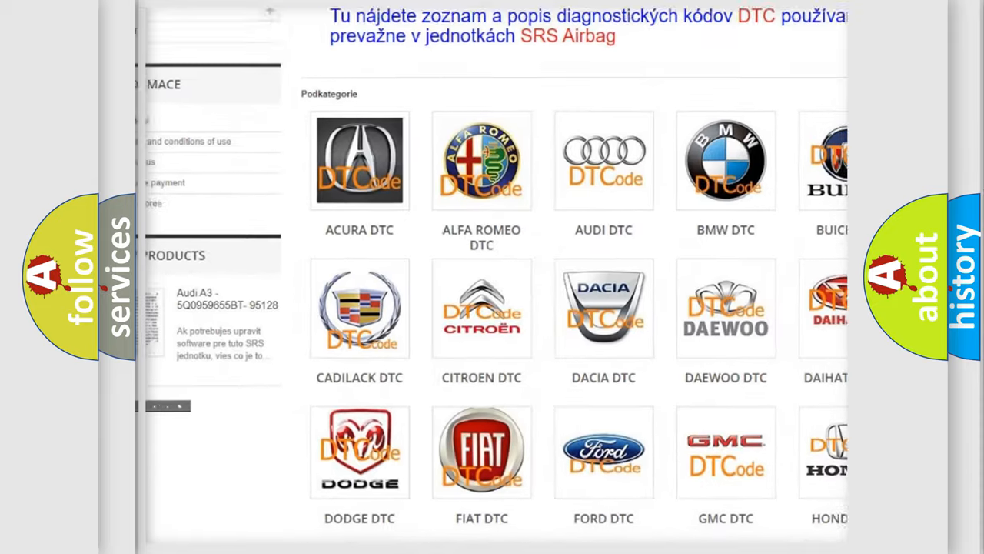
pyautogui.scroll(-3)
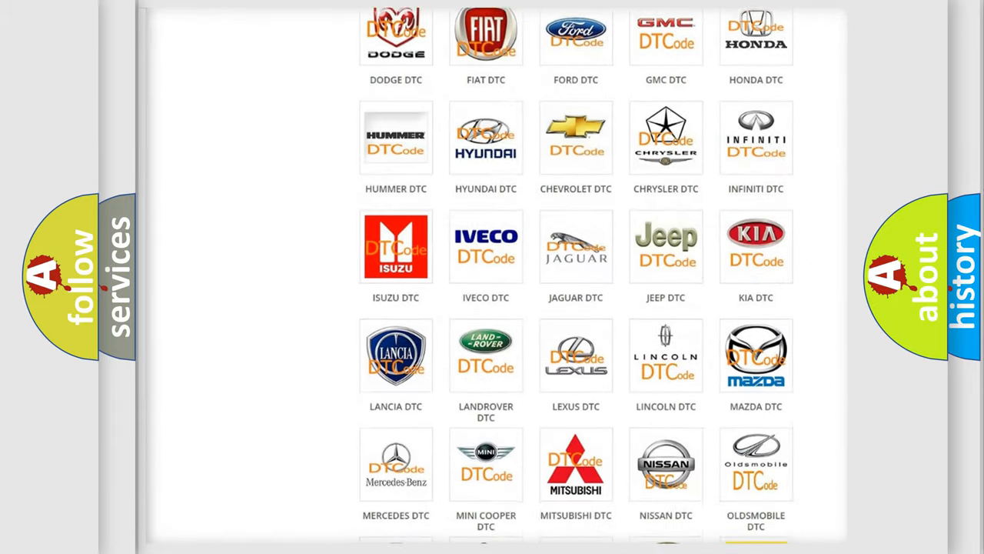
pyautogui.scroll(-3)
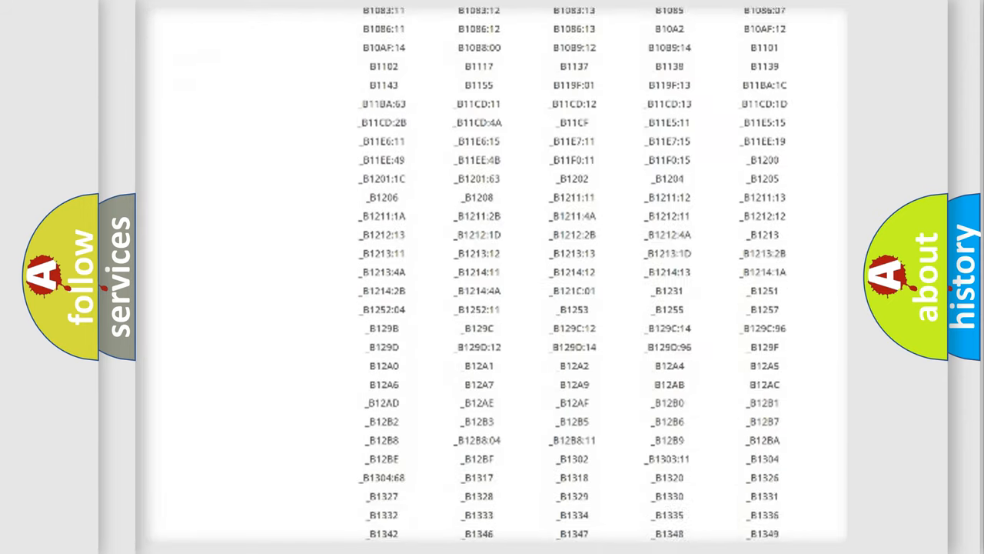
pyautogui.scroll(-3)
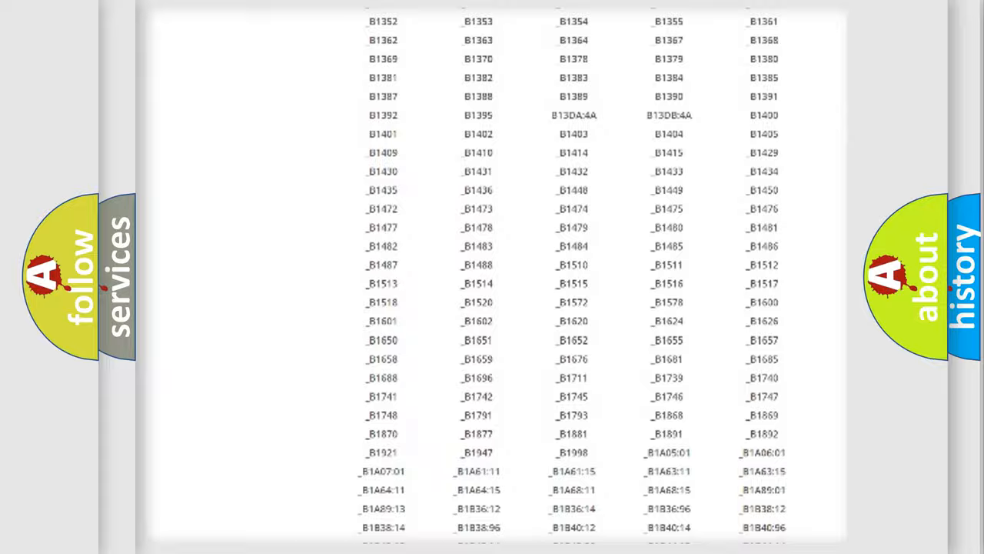